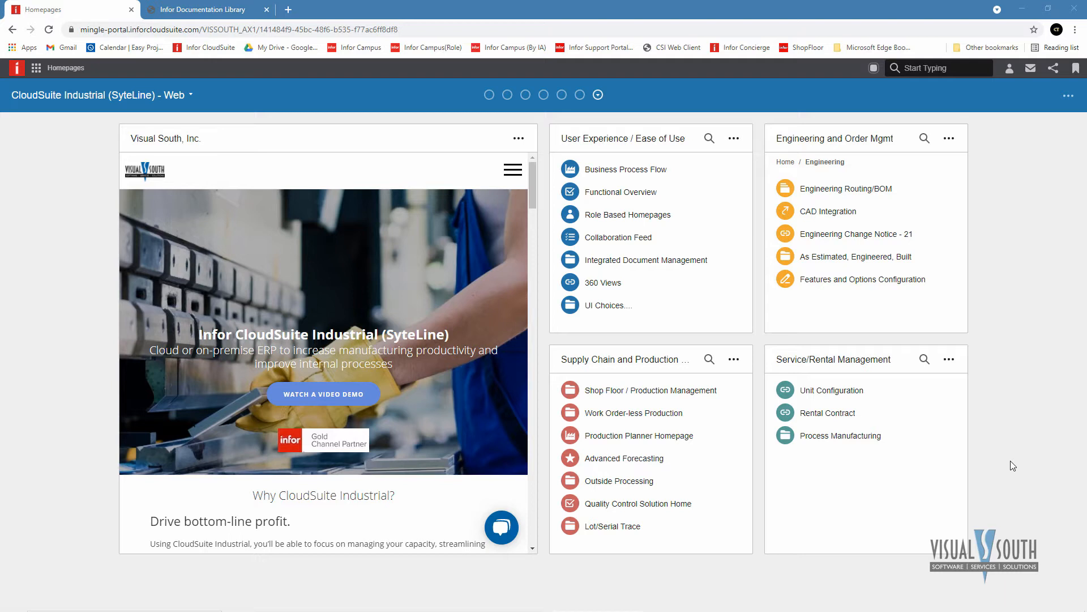
mouse_move(1004, 427)
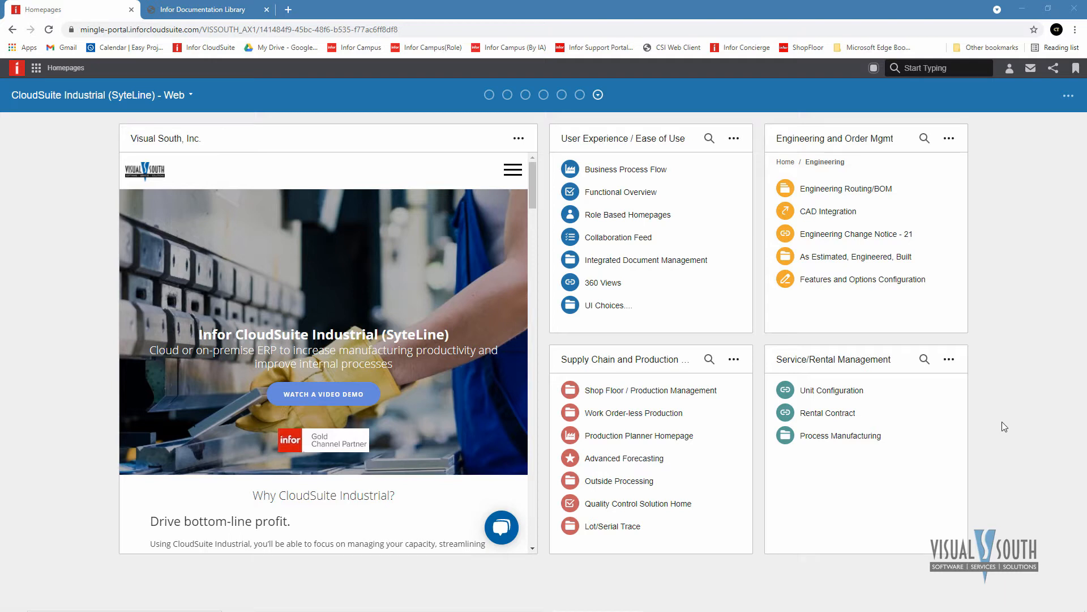
mouse_move(977, 344)
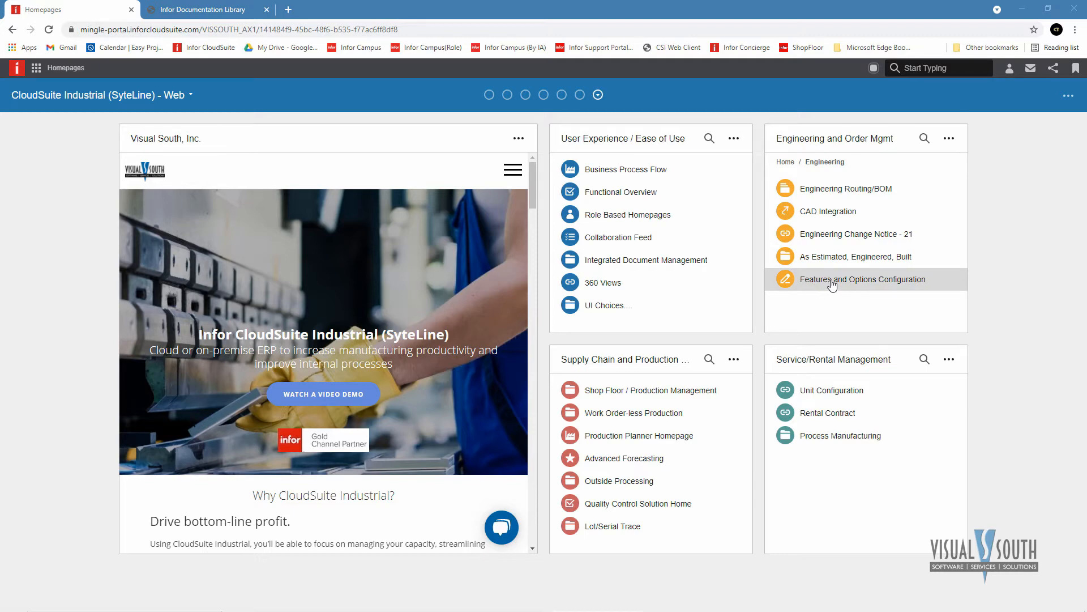
Step: Add order line 2 on NM00000035 for item BK-27000, the customized 27-inch bicycle
left_click(863, 279)
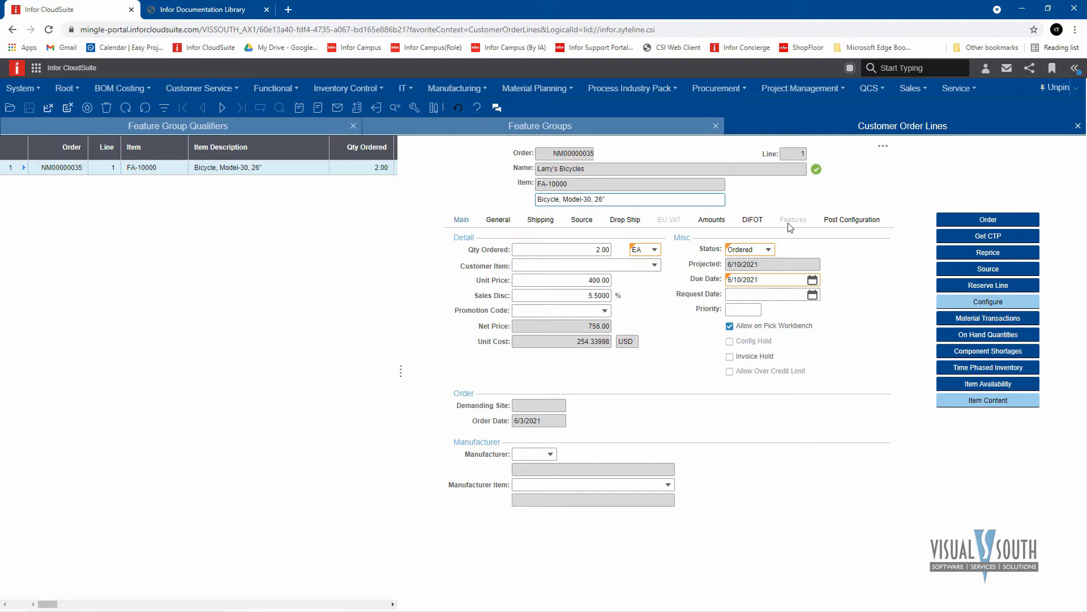
mouse_move(659, 230)
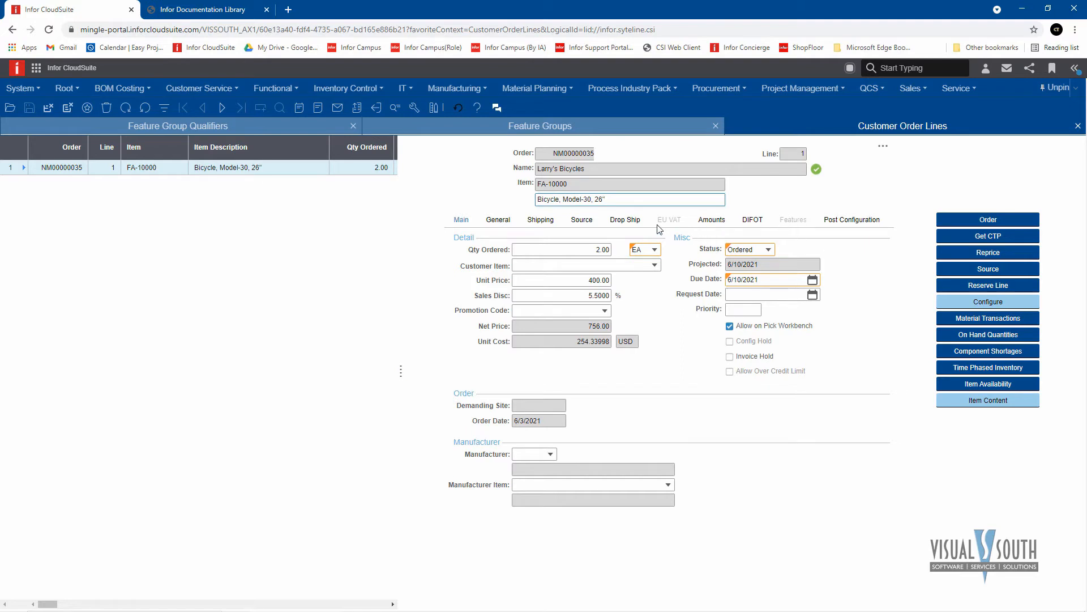
mouse_move(622, 312)
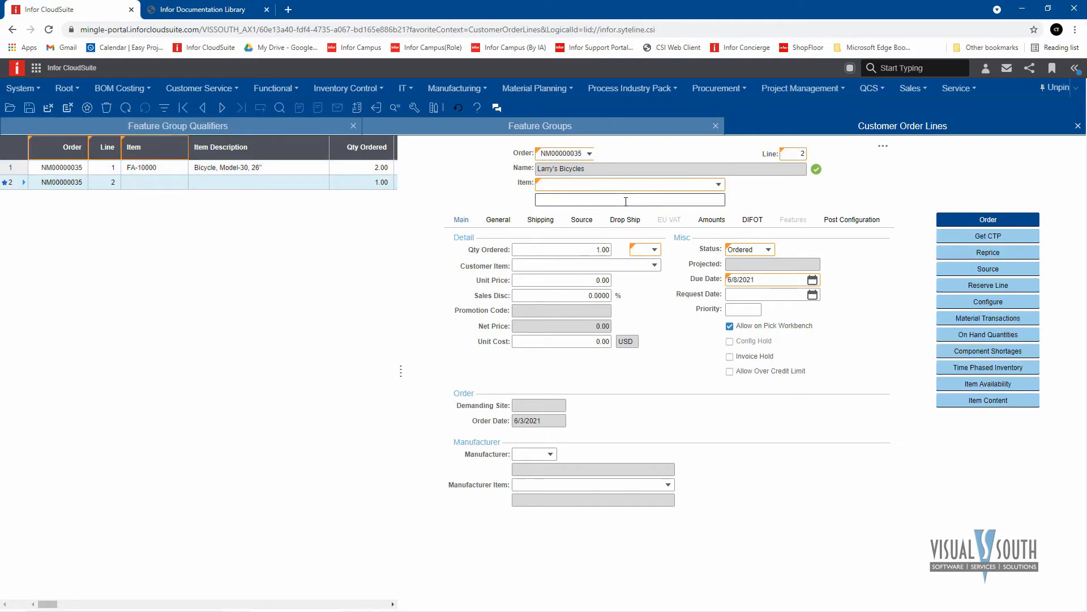
type("bk-2")
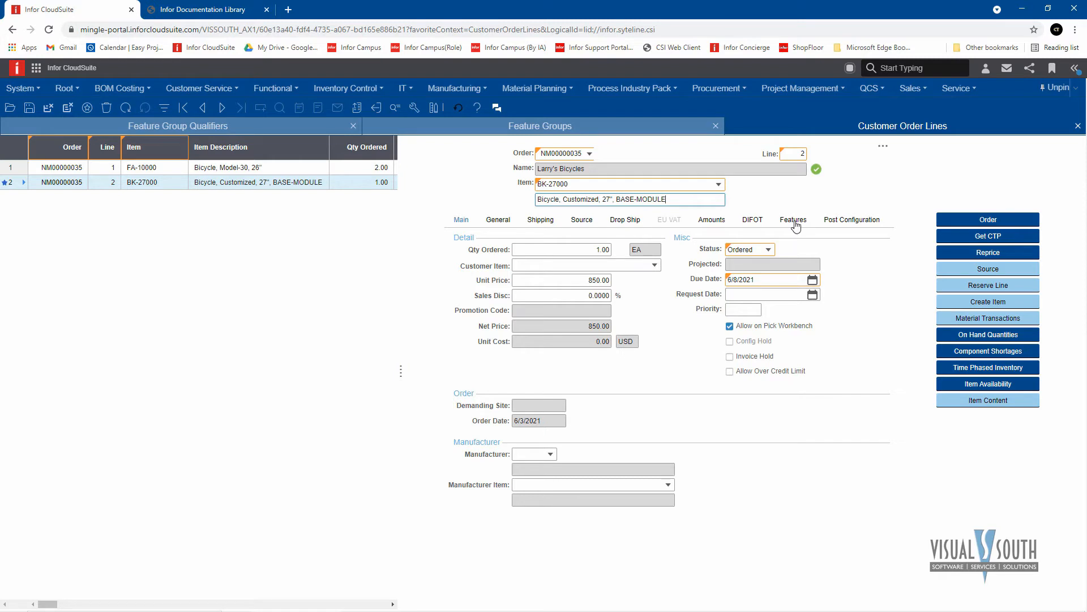
Step: Show line 2's feature list for BK-27000 and list the FLAGS material options
left_click(793, 219)
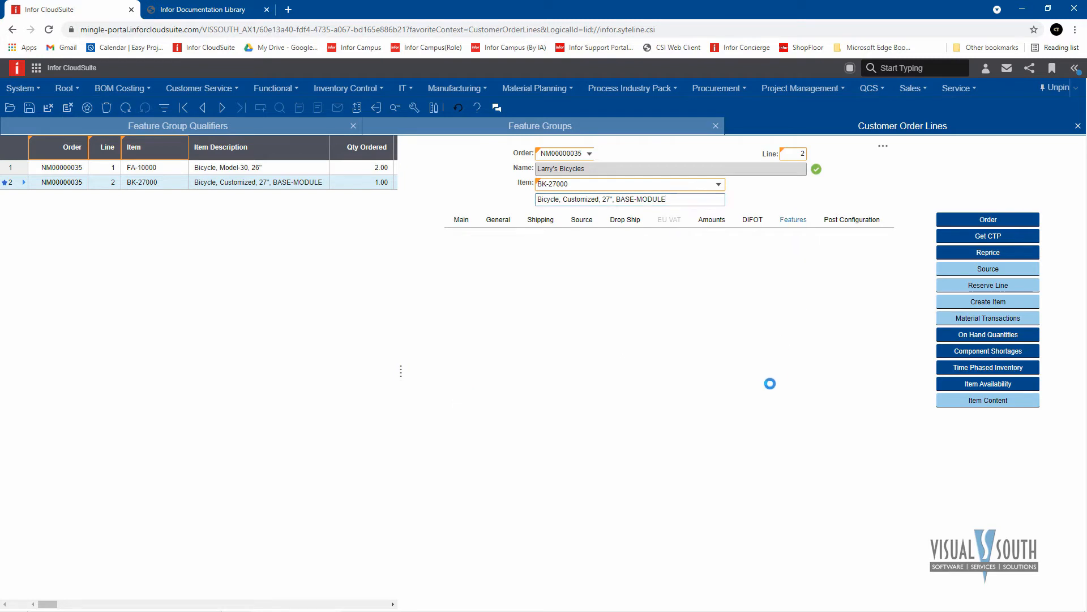
left_click(793, 218)
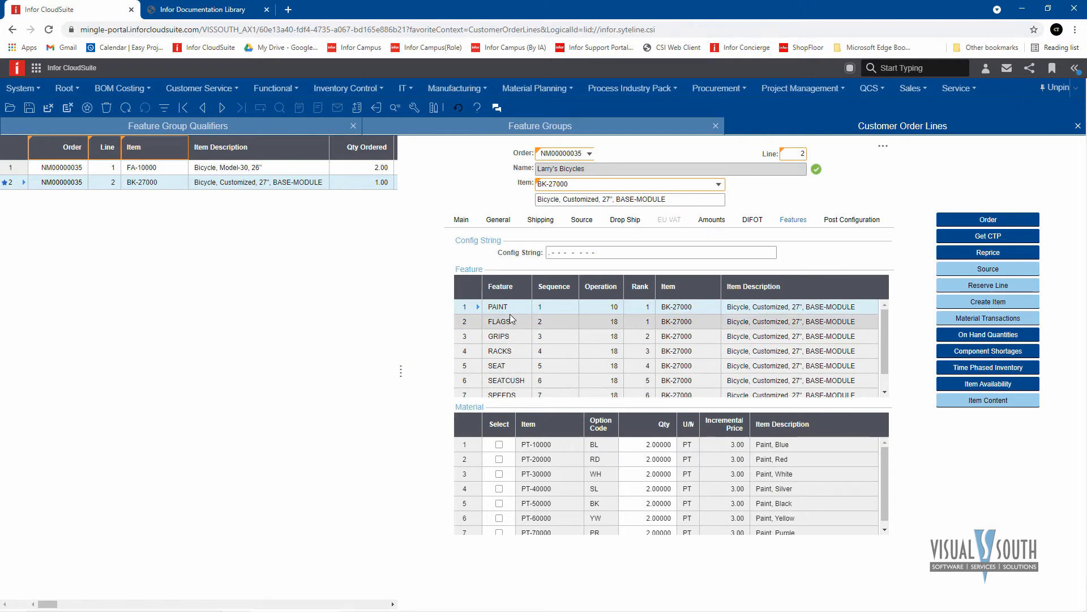
left_click(498, 336)
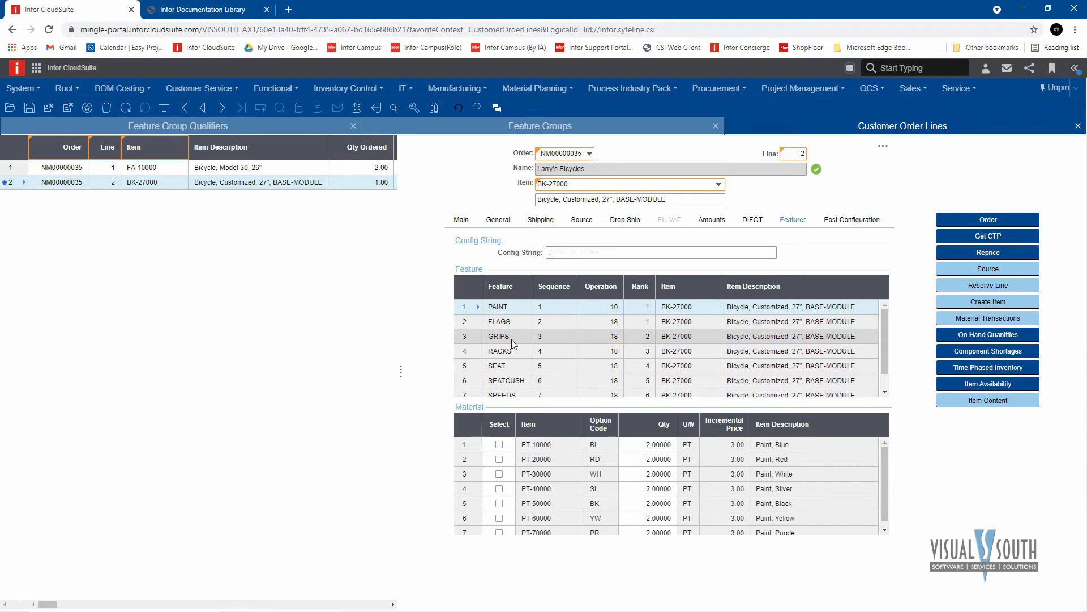
mouse_move(533, 383)
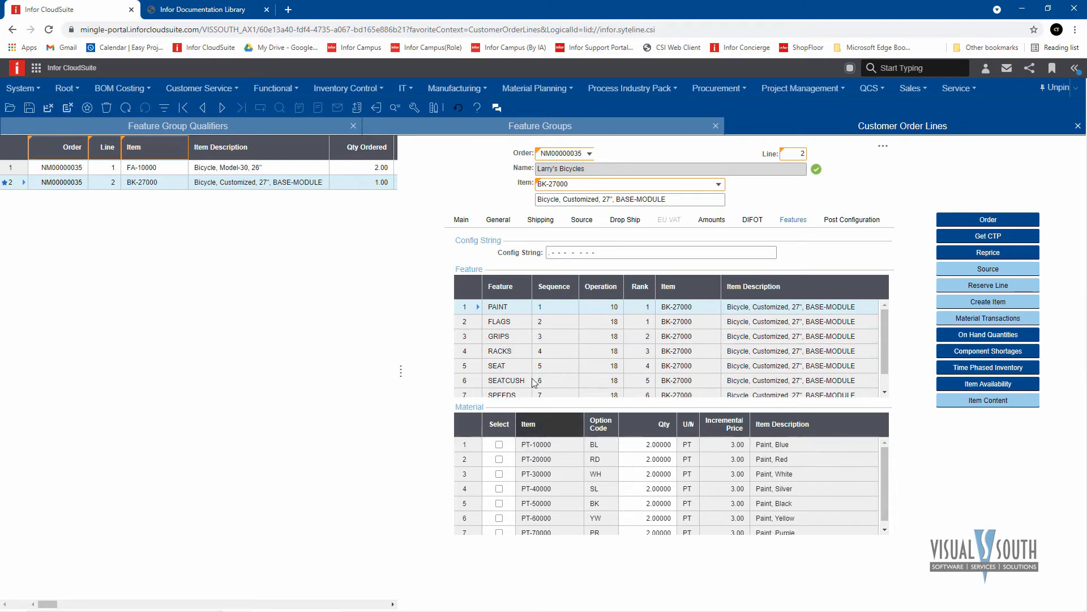
left_click(465, 321)
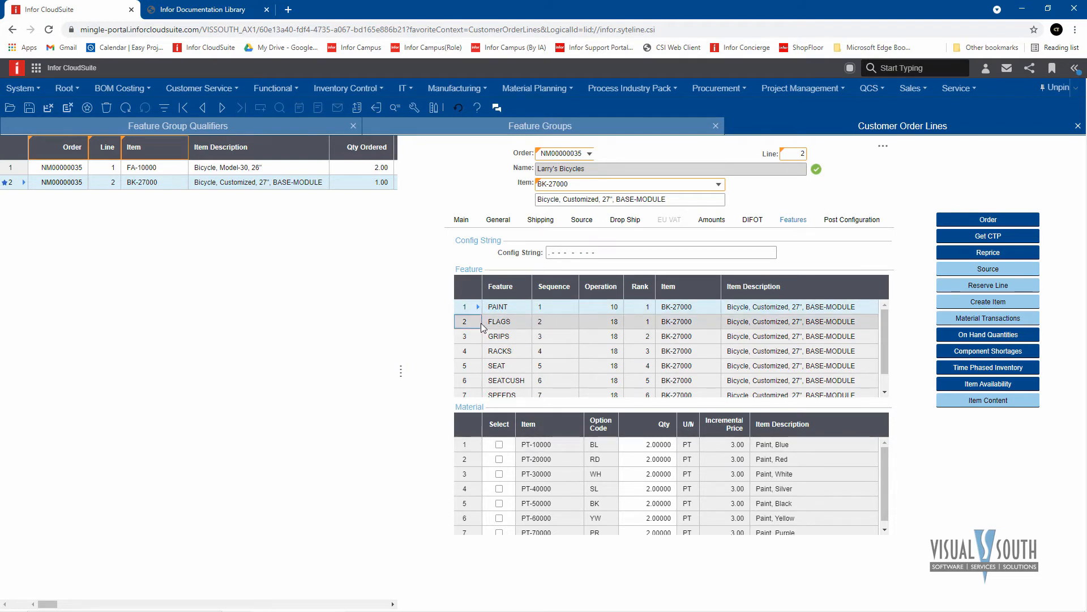
left_click(500, 321)
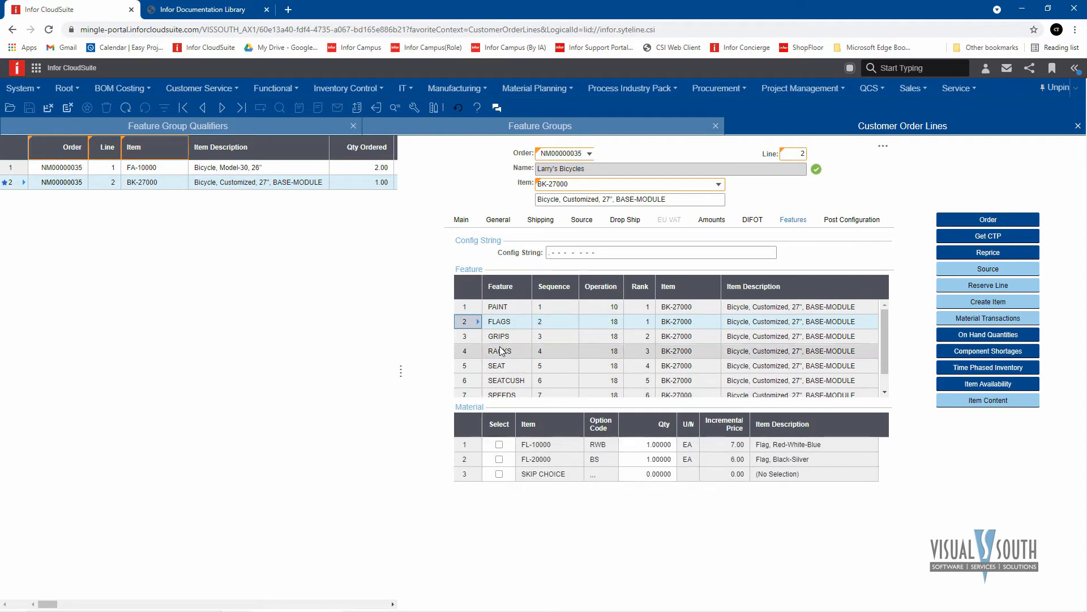
mouse_move(530, 415)
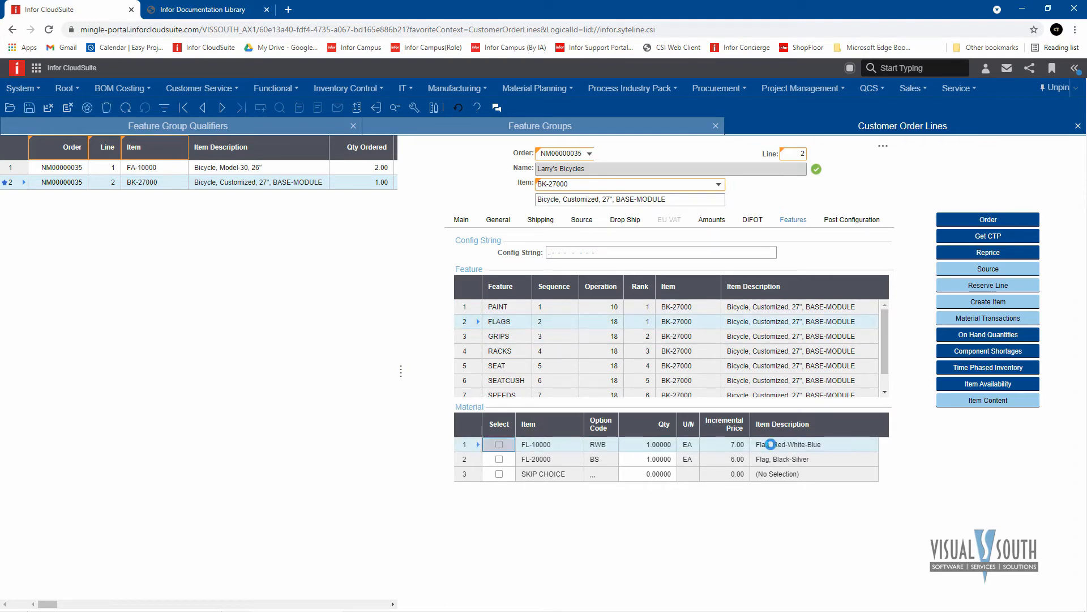
Step: Choose the Red-White-Blue flag and red paint, and skip choosing any grips
left_click(498, 444)
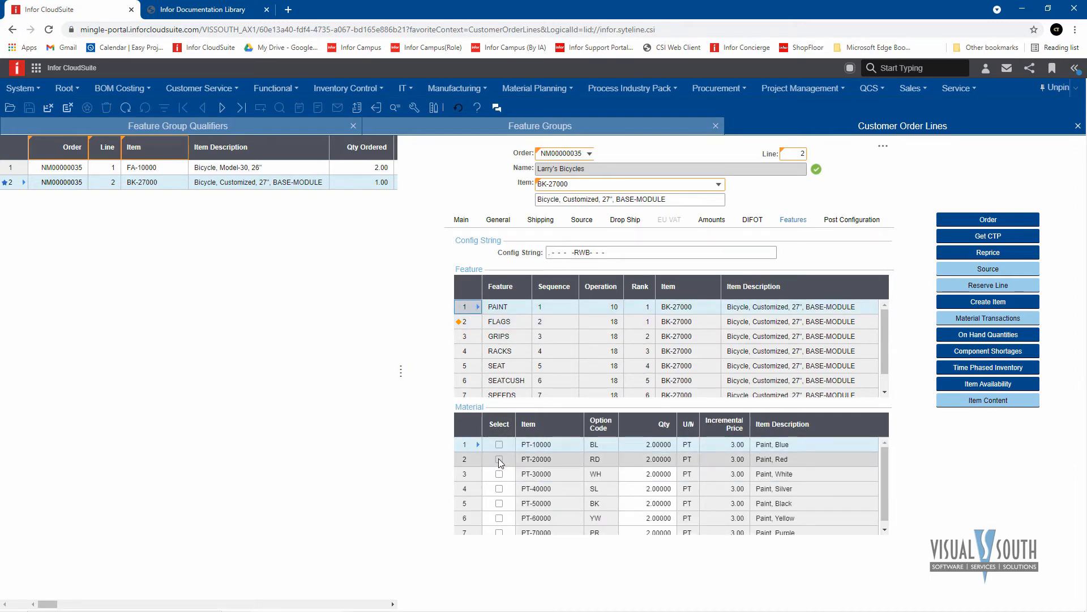
left_click(499, 458)
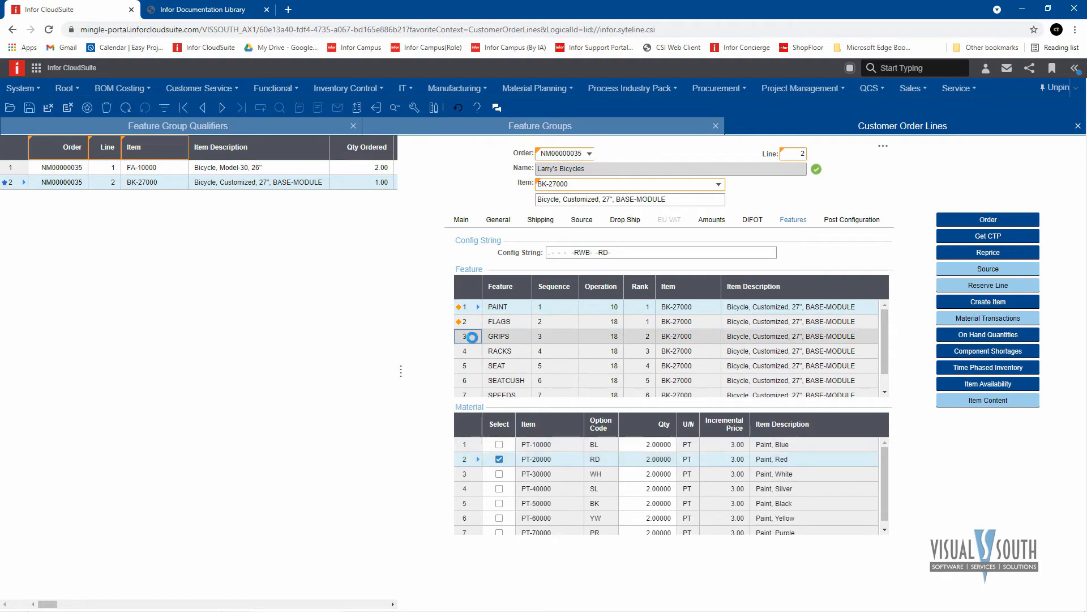
left_click(498, 335)
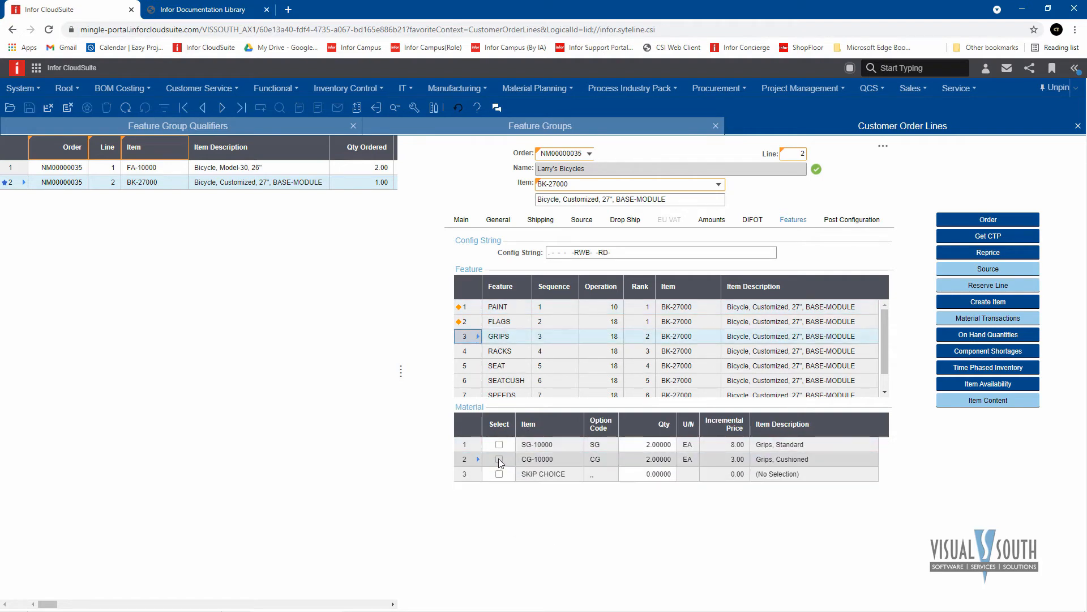
left_click(498, 474)
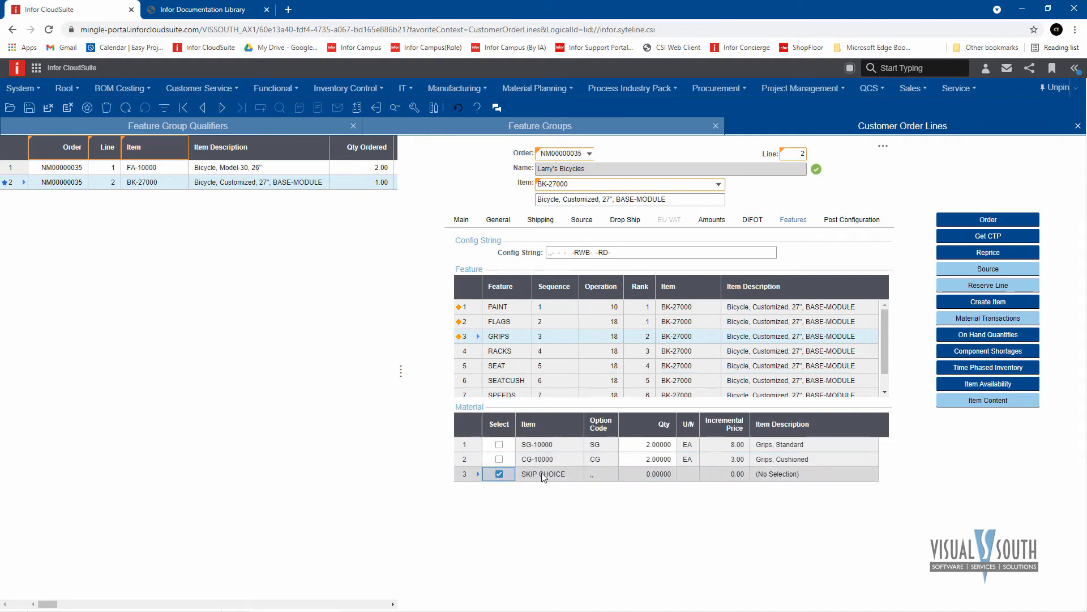
mouse_move(563, 477)
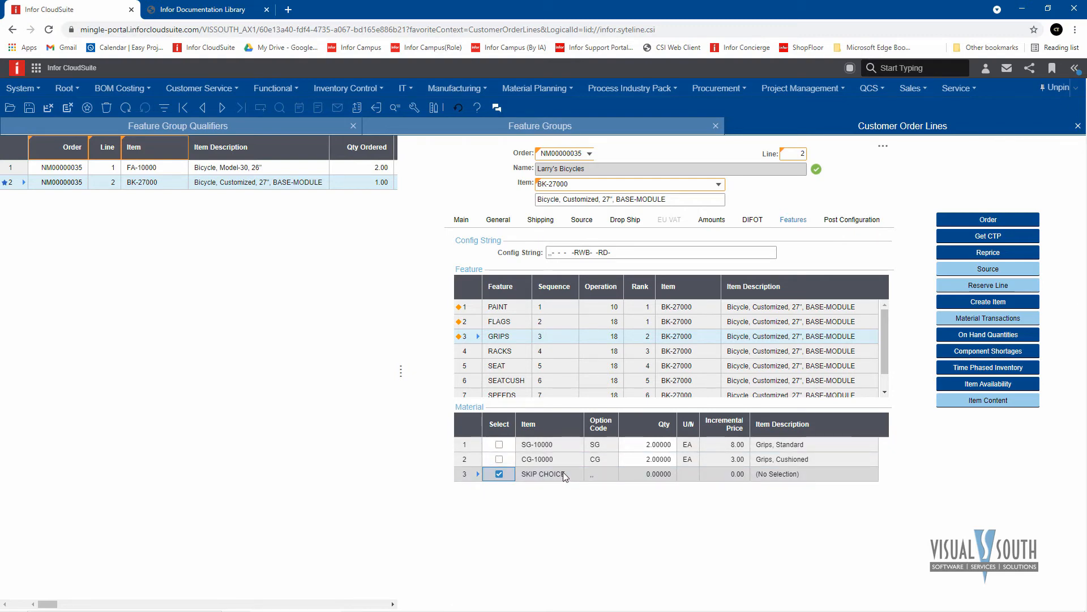
Step: Choose touring seat TS-10000 for the SEAT feature, then list the RACKS options
left_click(500, 350)
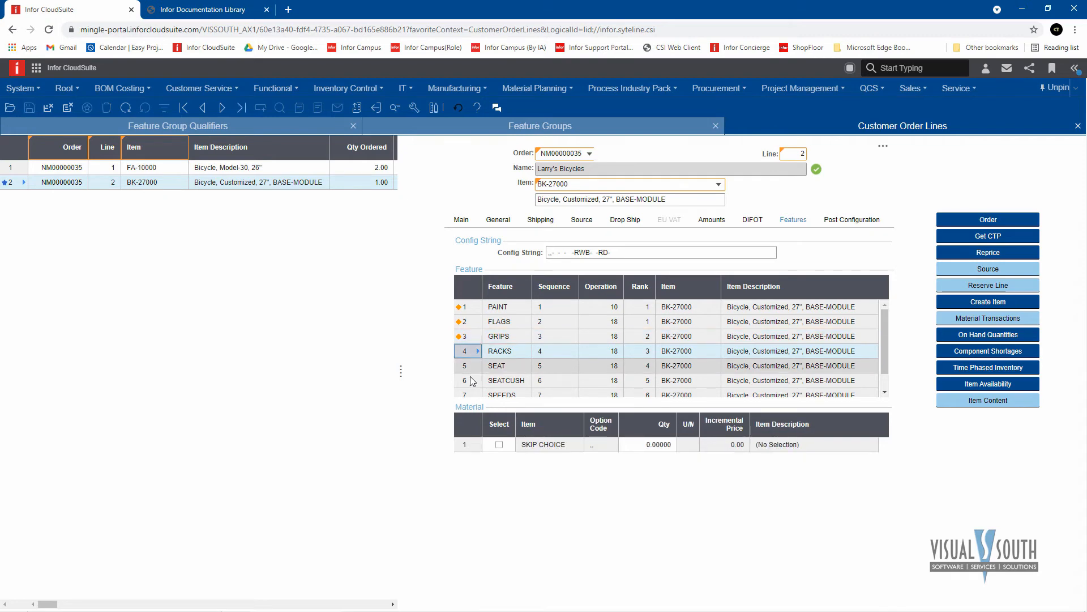
left_click(496, 366)
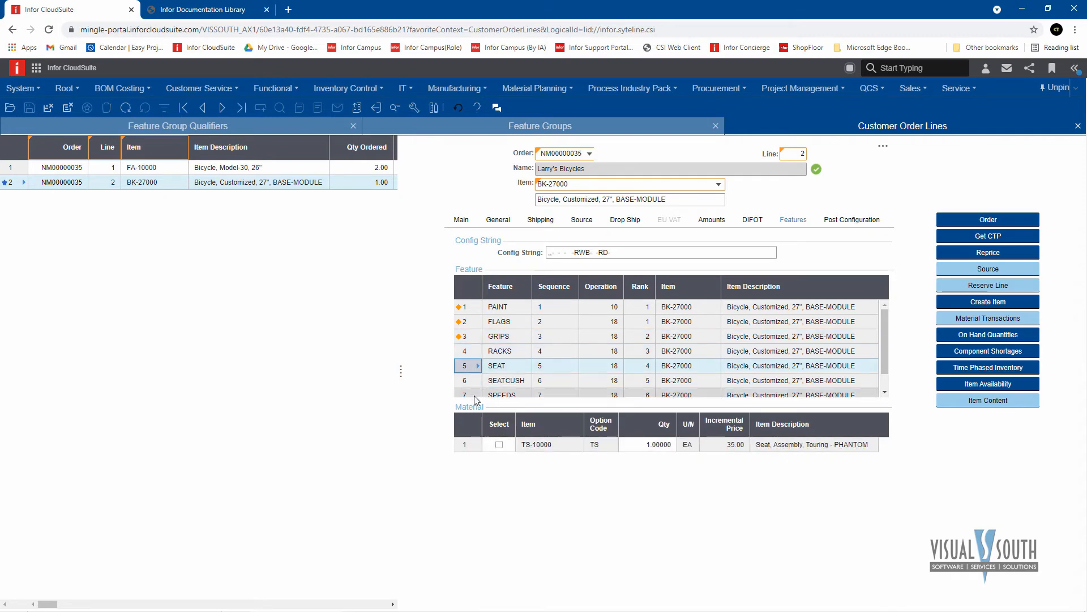
left_click(498, 444)
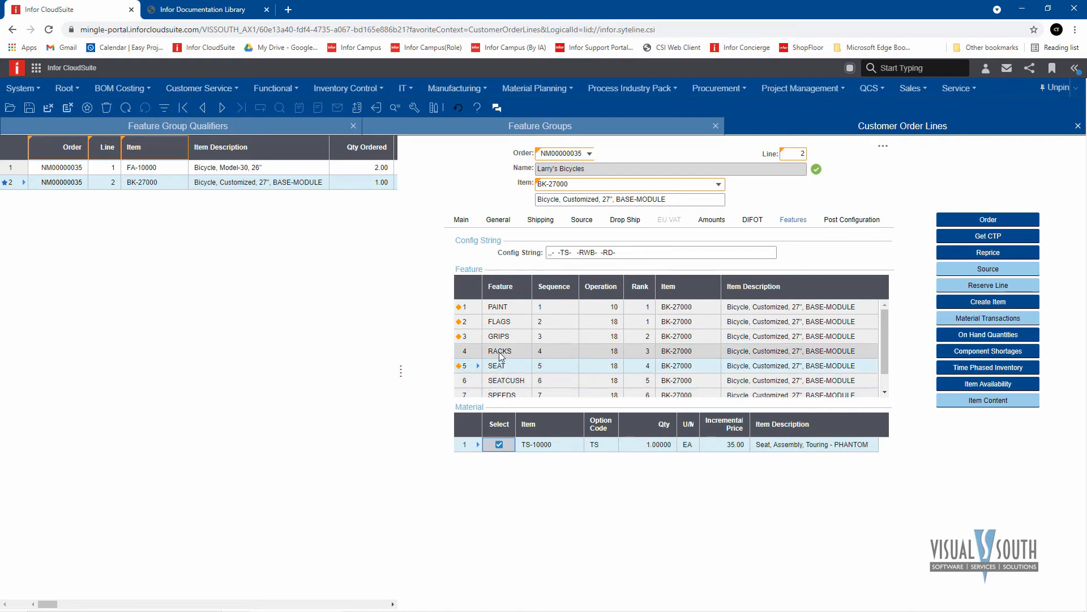
left_click(500, 351)
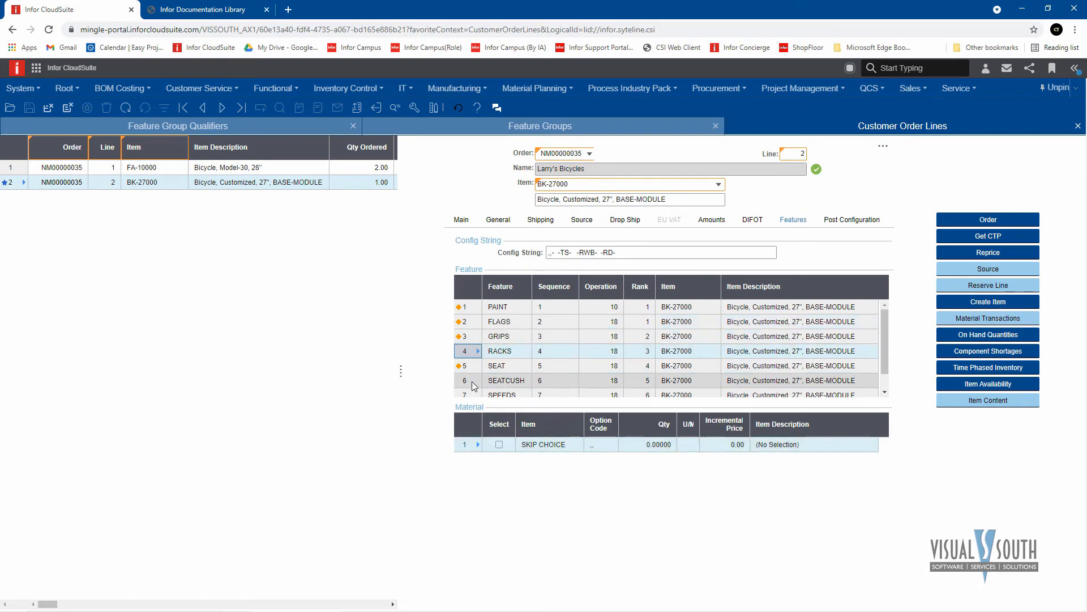
Step: List the SEATCUSH options, touring cushion CU-10000 or skip choice
left_click(465, 381)
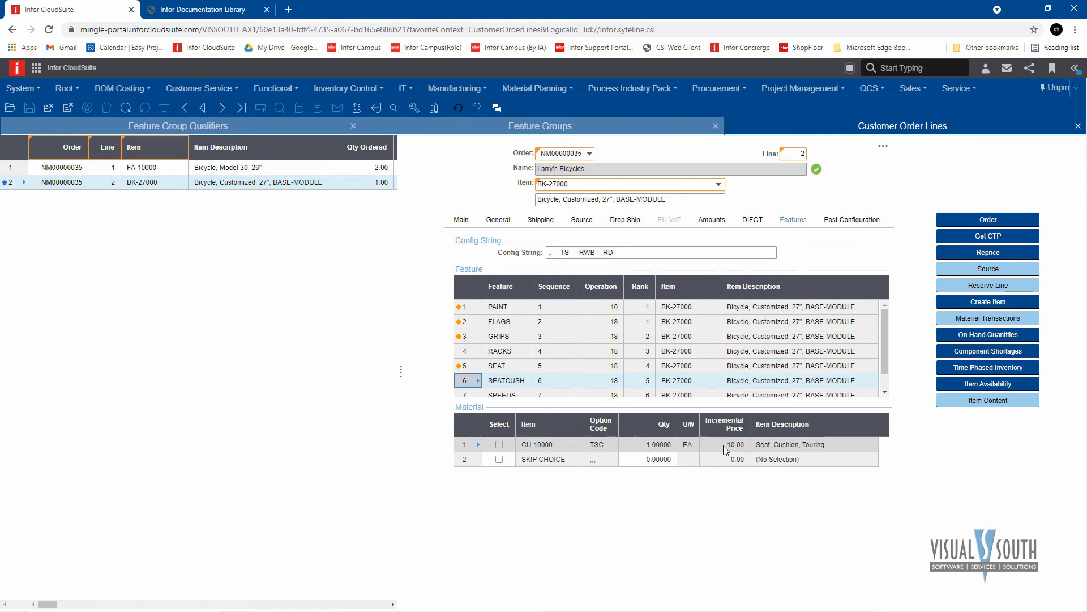
mouse_move(734, 455)
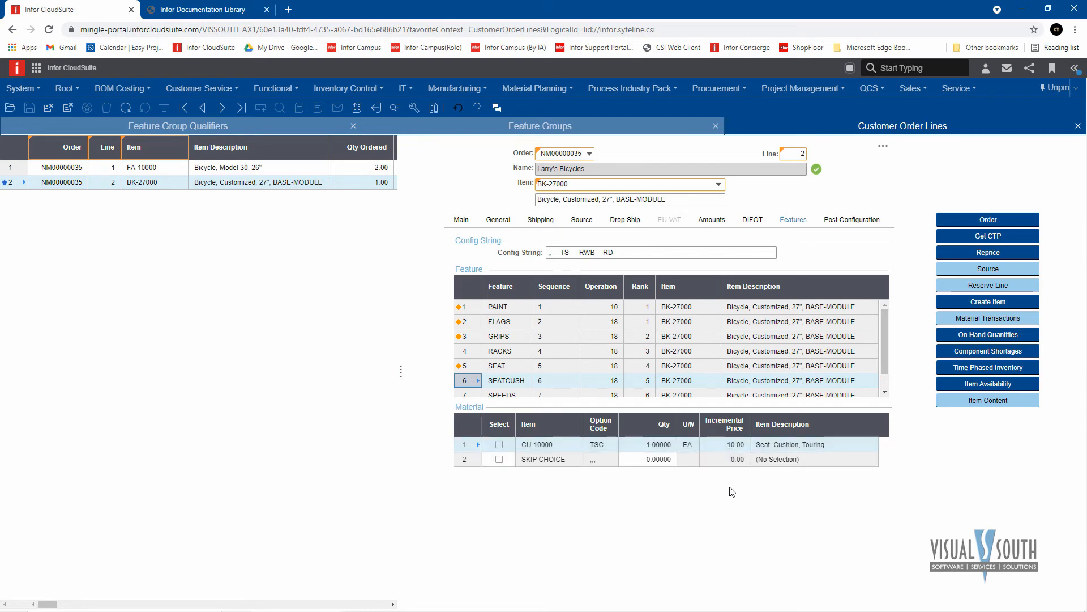
mouse_move(732, 496)
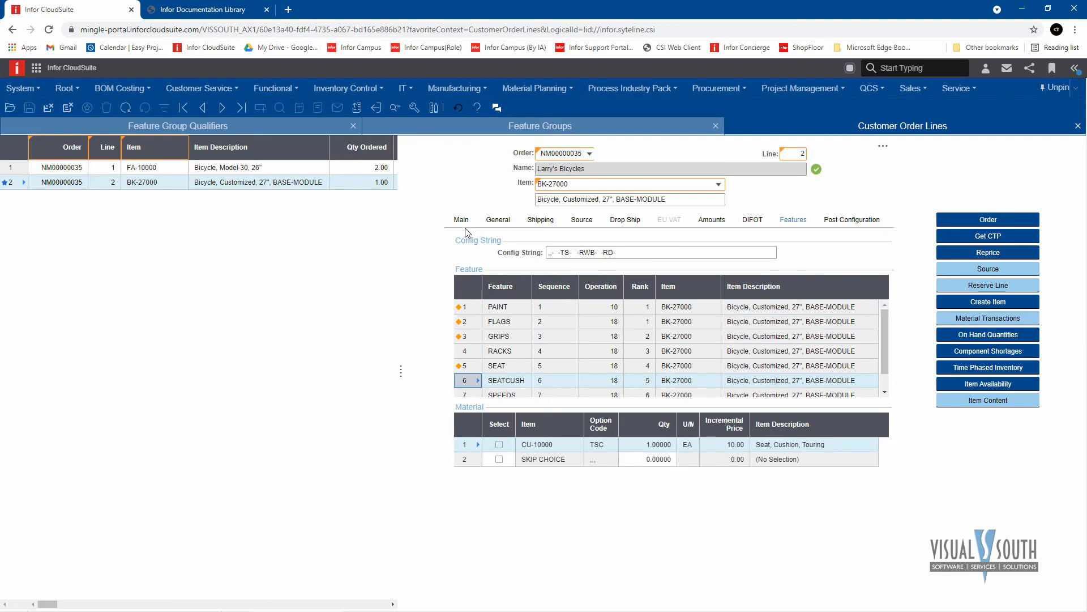
mouse_move(463, 199)
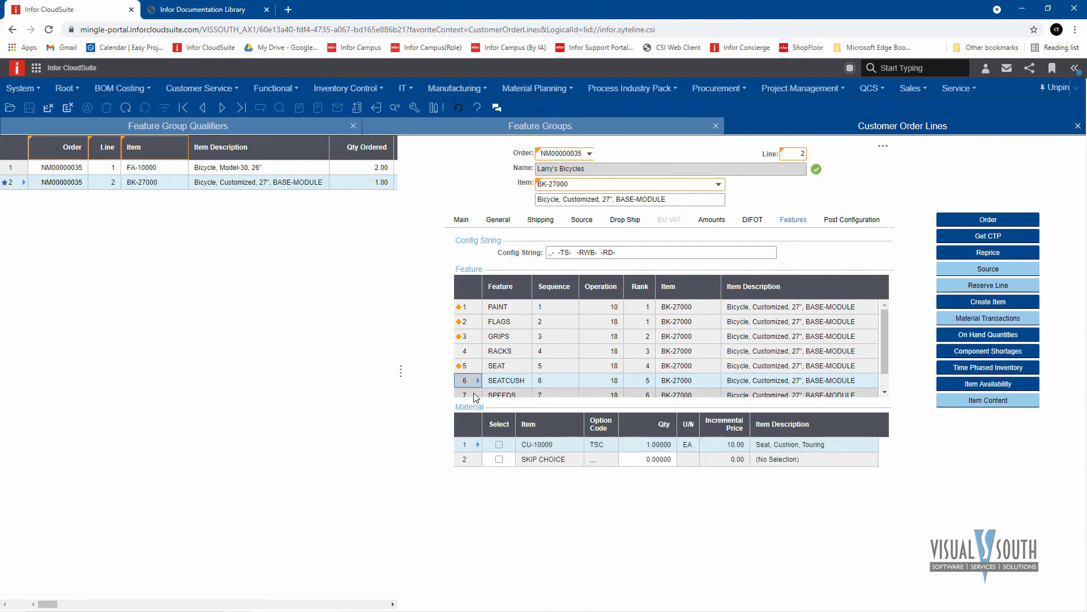
Step: Choose cushion CU-10000 and 12-speed gears SD-12000, and skip the SREFLECT reflectors
scroll("down", 3)
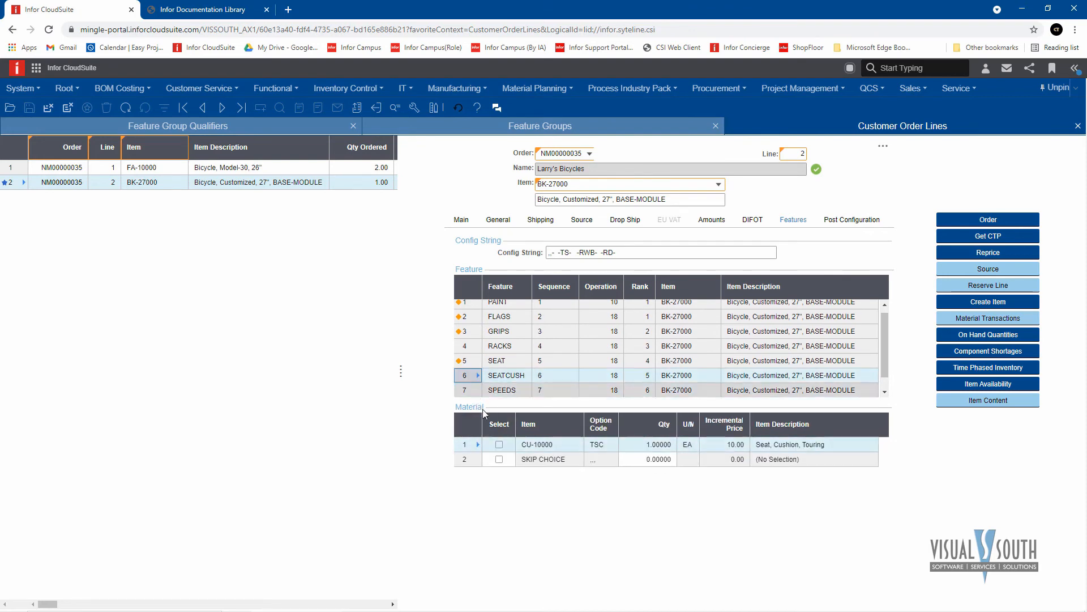
left_click(499, 444)
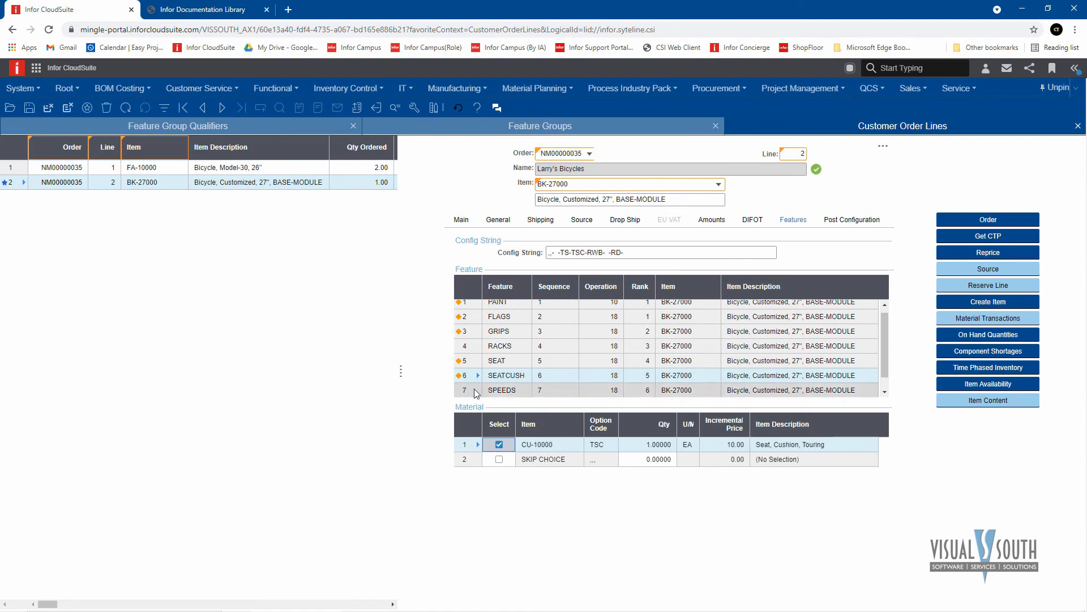
left_click(502, 390)
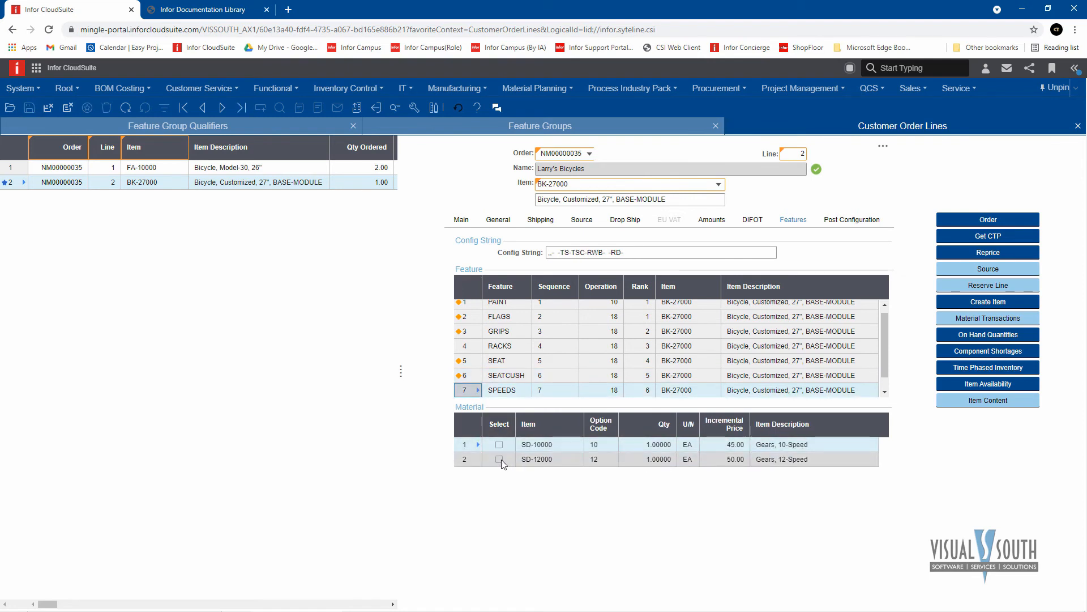
left_click(499, 459)
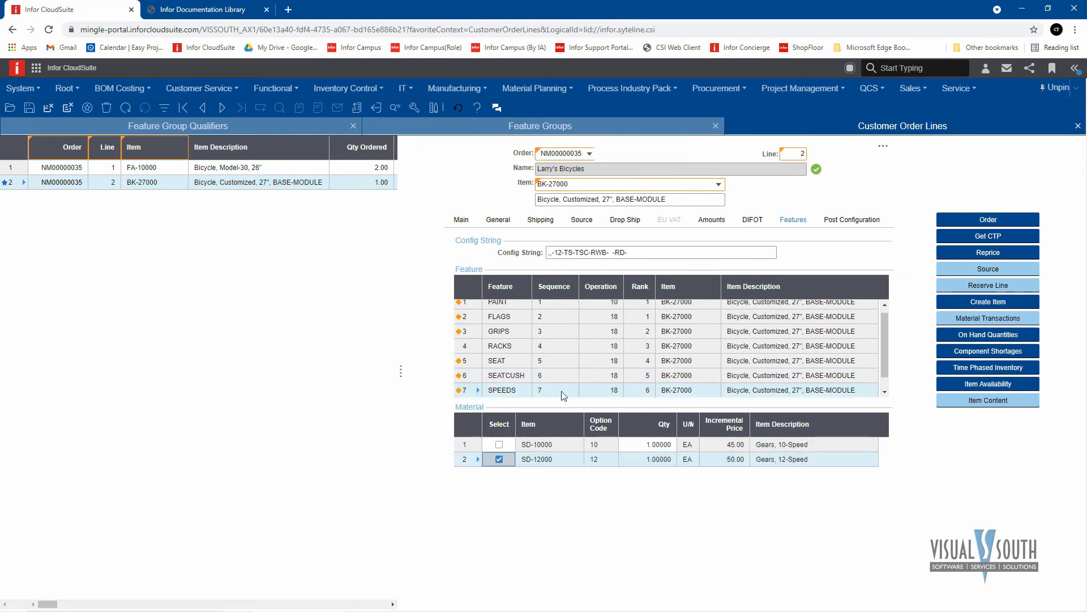
scroll("down", 3)
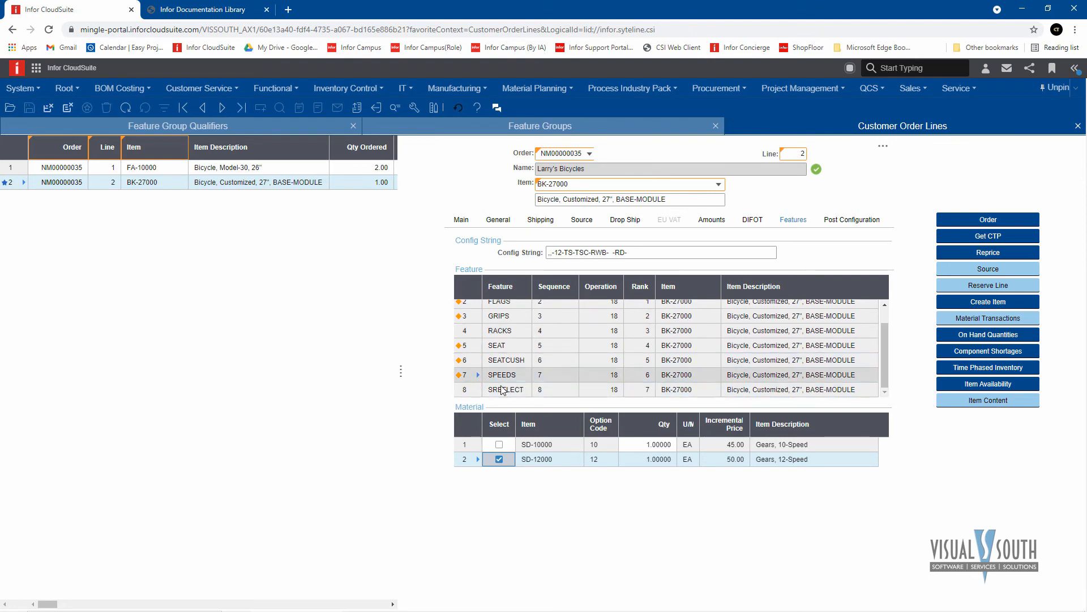
left_click(506, 389)
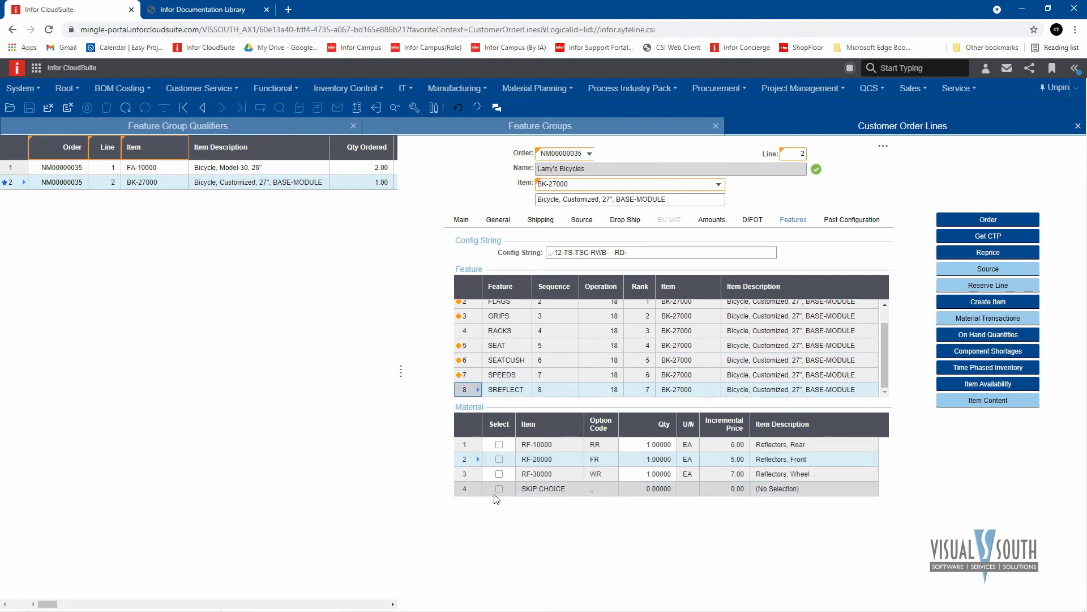
left_click(498, 488)
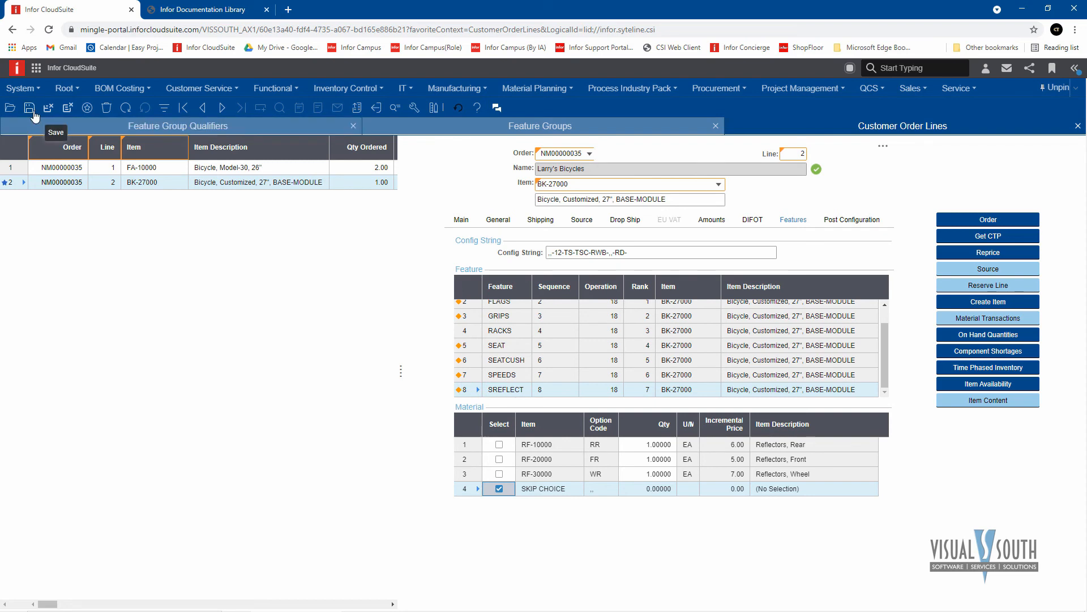
Step: Save line 2 so its config string reads -12-TS-TSC-RWB-,-RD-
left_click(30, 108)
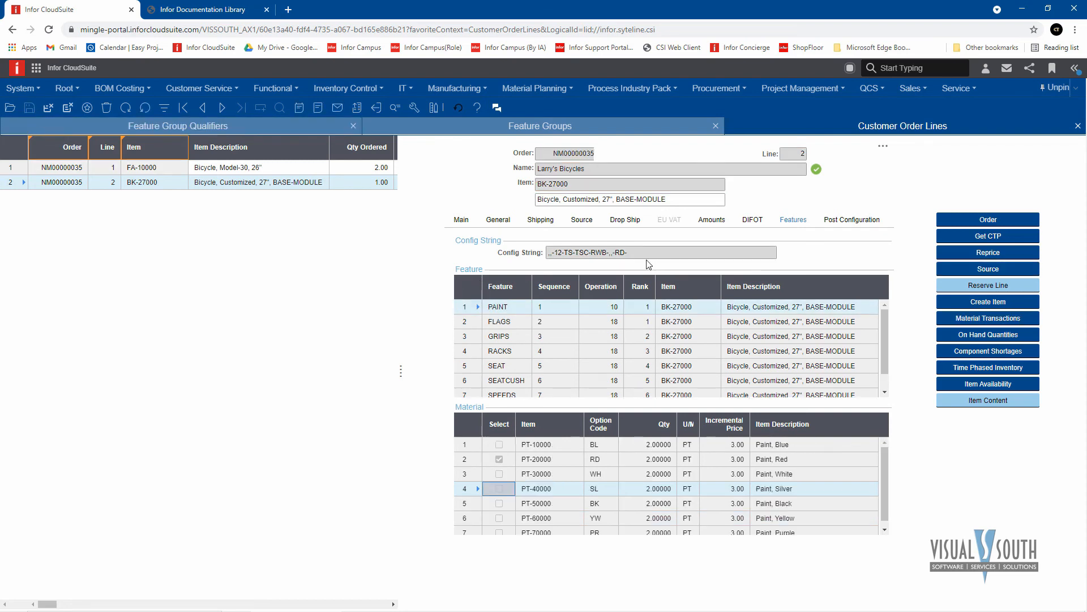
mouse_move(925, 286)
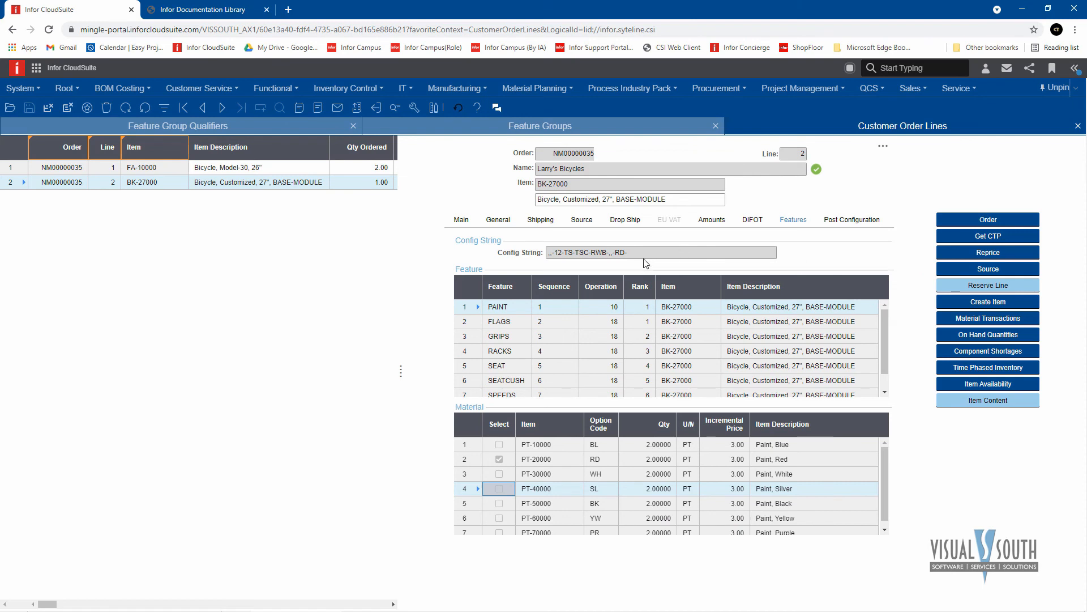
mouse_move(412, 431)
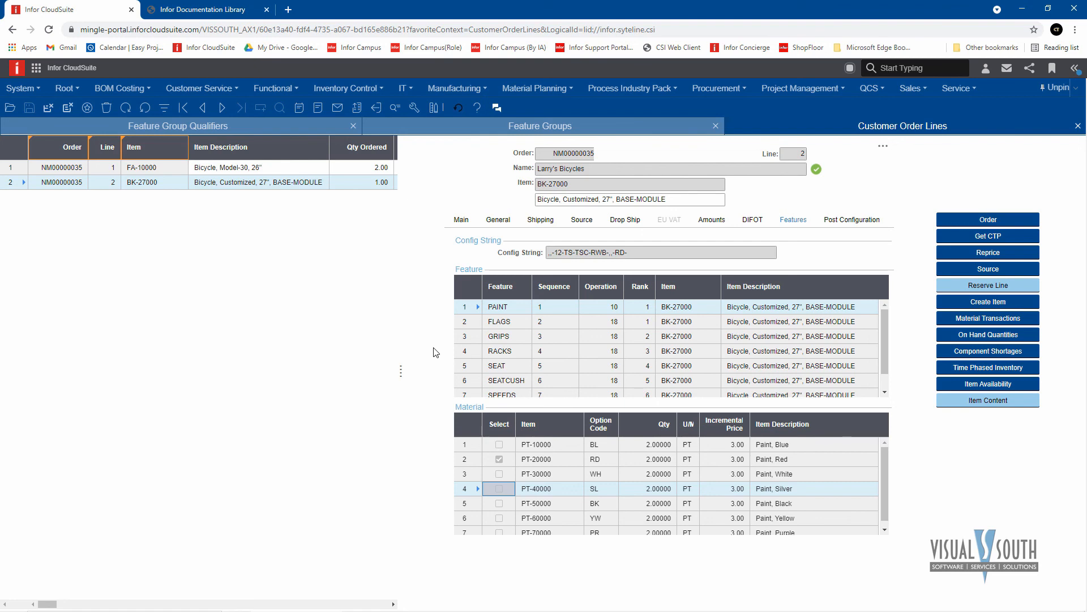
mouse_move(427, 345)
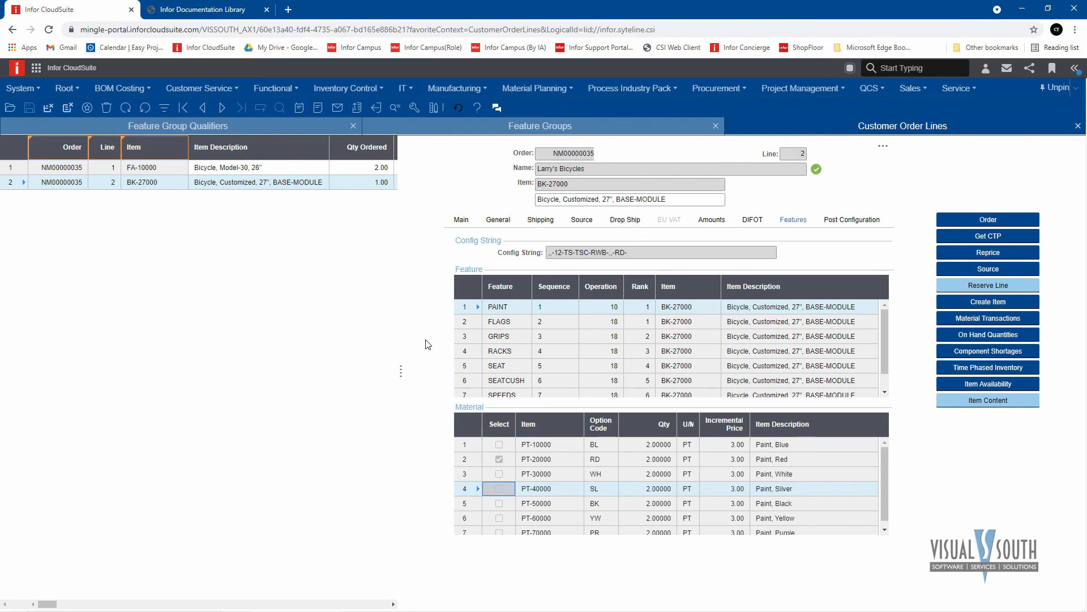